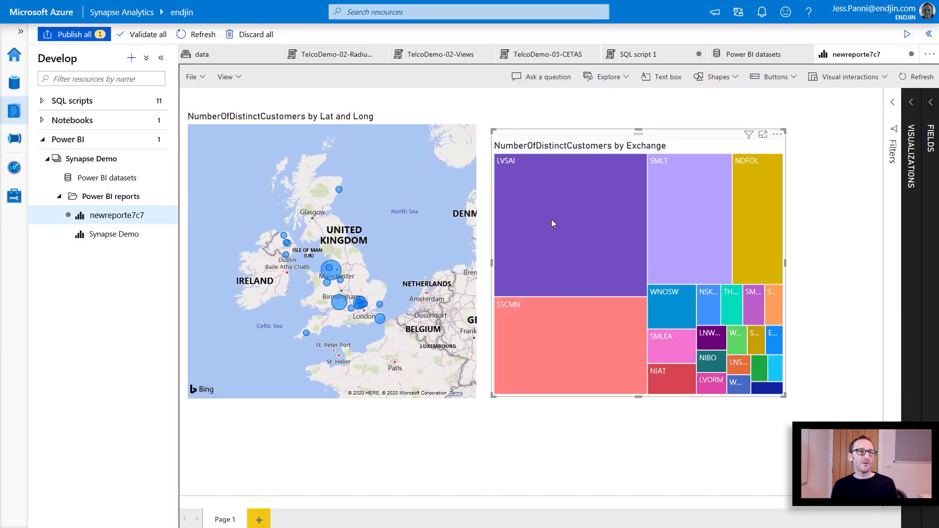
mouse_move(14, 99)
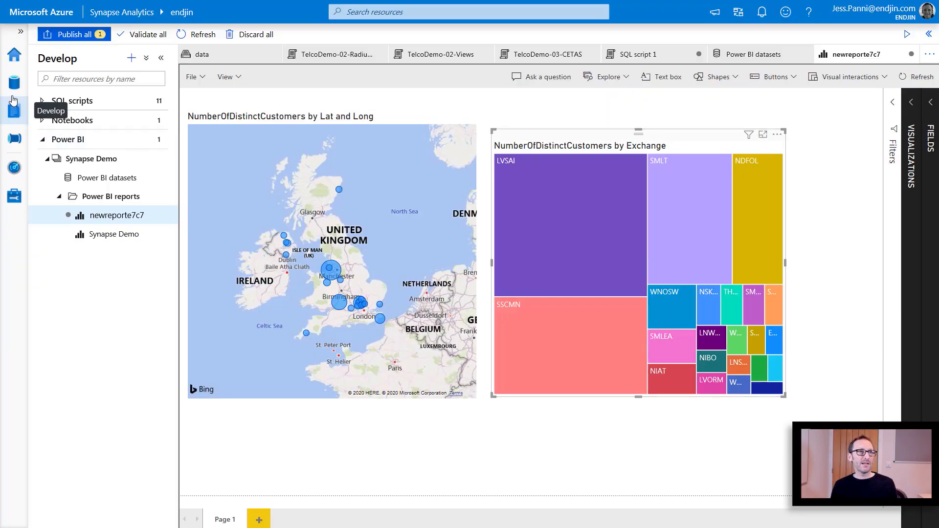
mouse_move(14, 85)
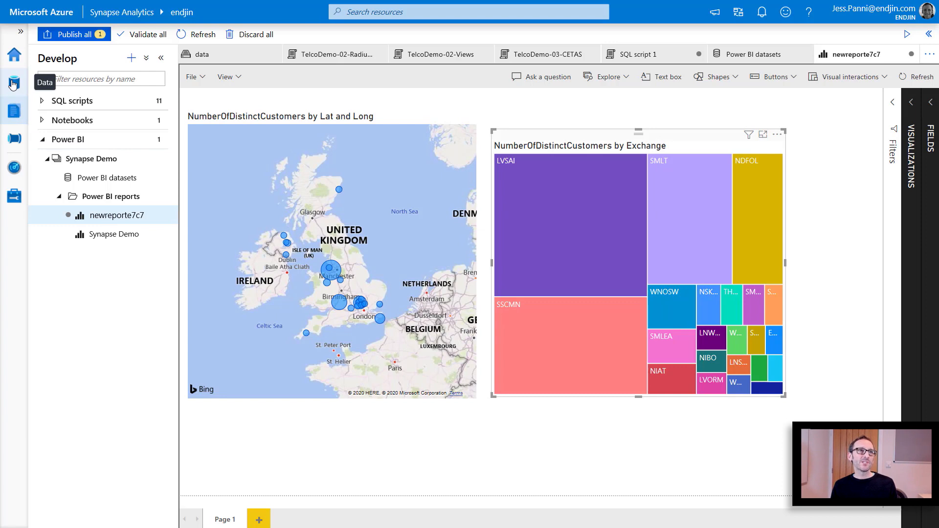
Step: Switch to the Data hub to browse the workspace's databases
click(14, 83)
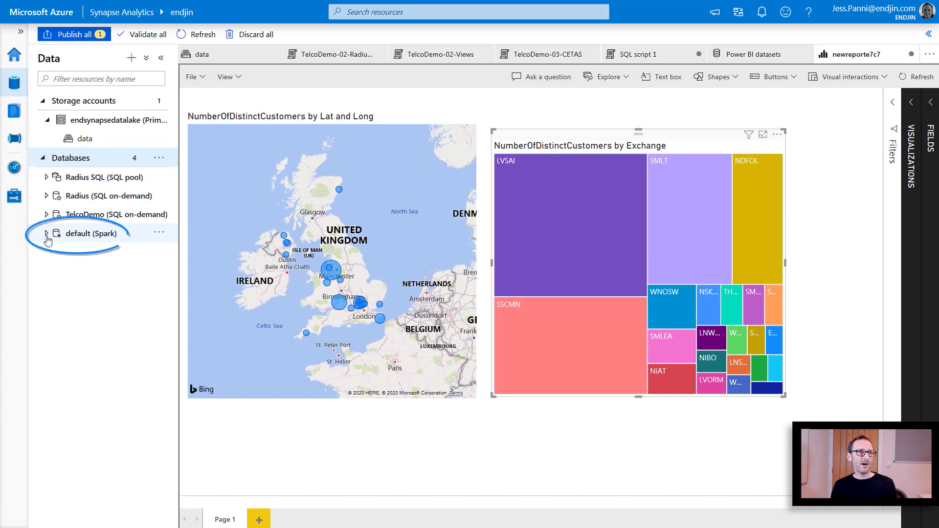
Step: Expand the default Spark database's Tables and open the radiusraw table's actions menu
click(46, 233)
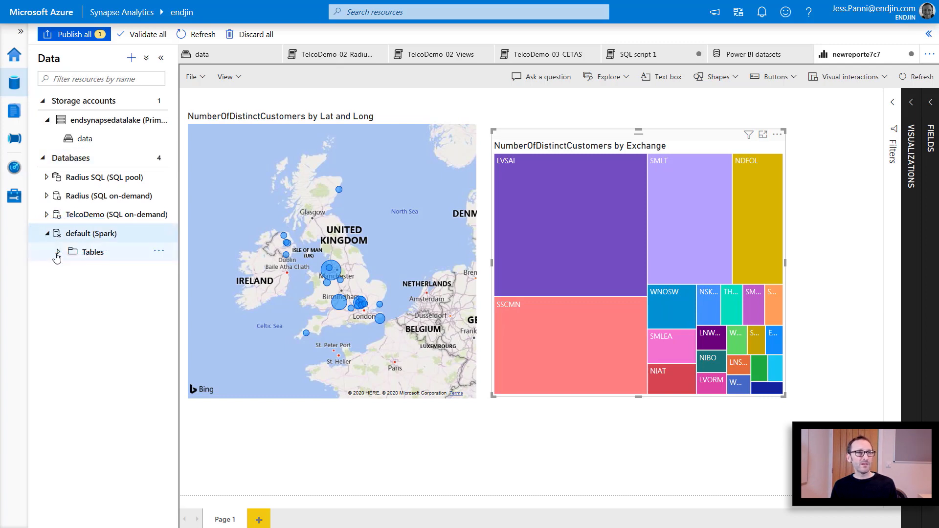
click(57, 252)
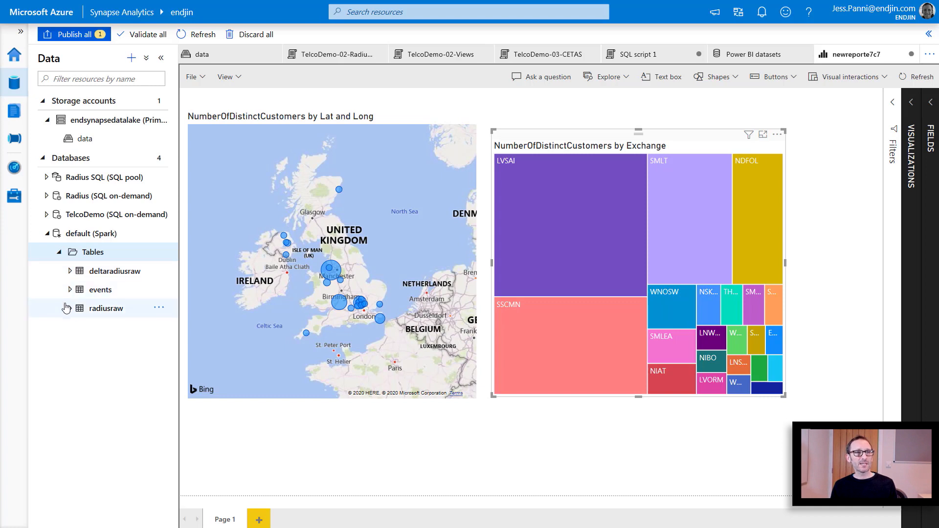
mouse_move(70, 313)
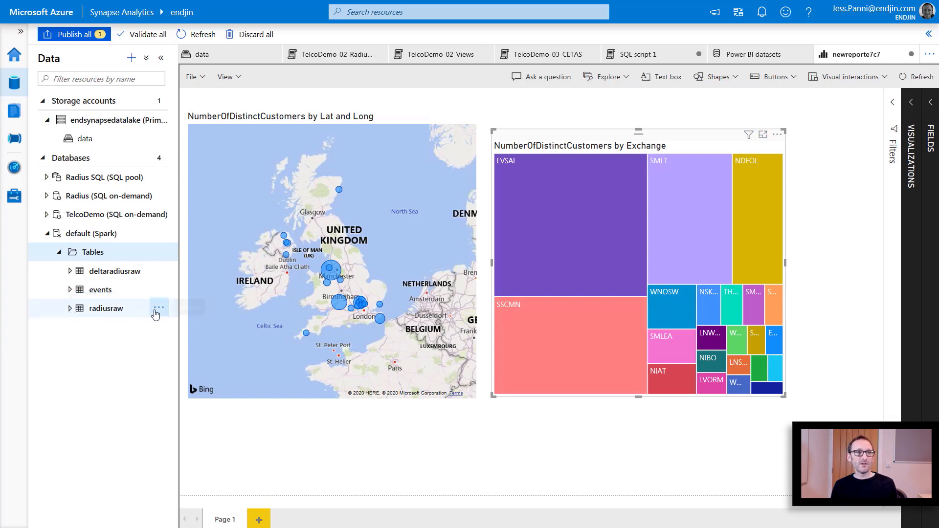
click(158, 308)
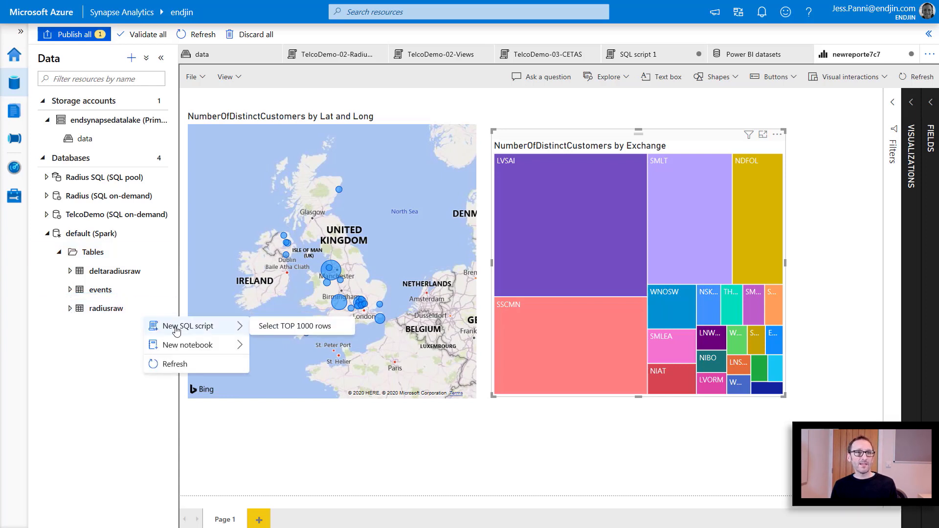